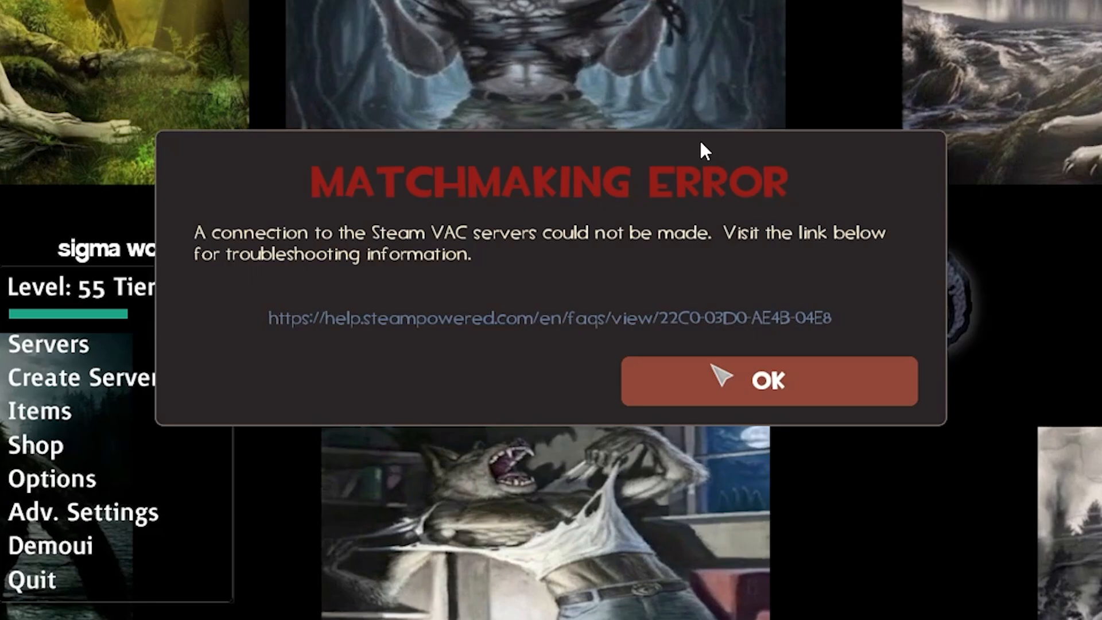
{"action": "mouse_move", "coordinate": [724, 379]}
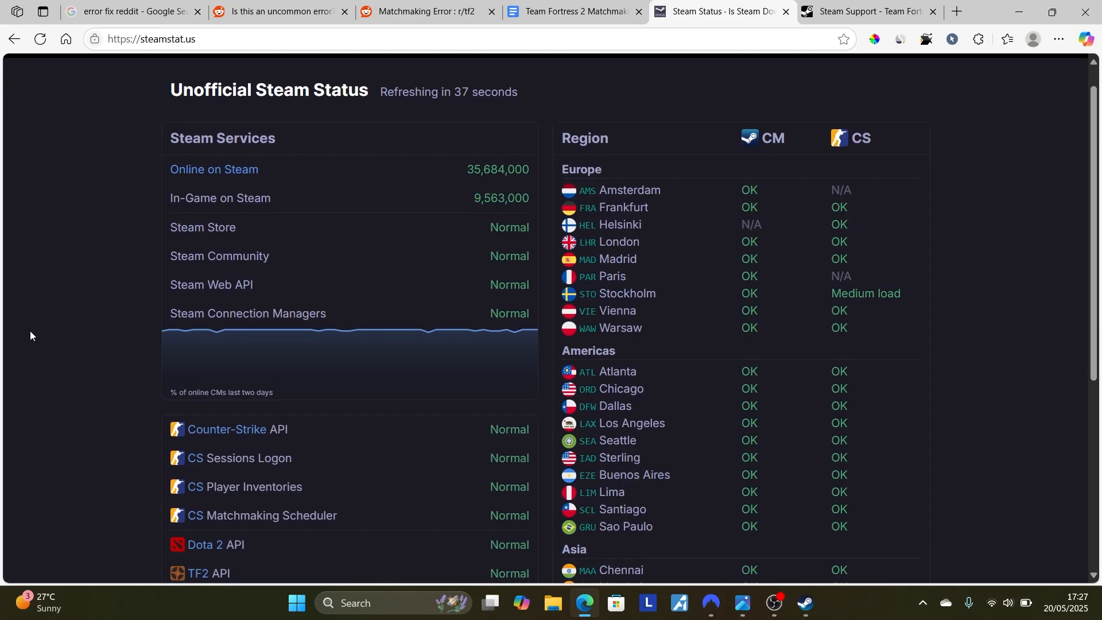
Confirm on steamstat.us that Steam services show Normal, then minimize Edge
{"action": "scroll", "scroll_direction": "down", "scroll_amount": 3}
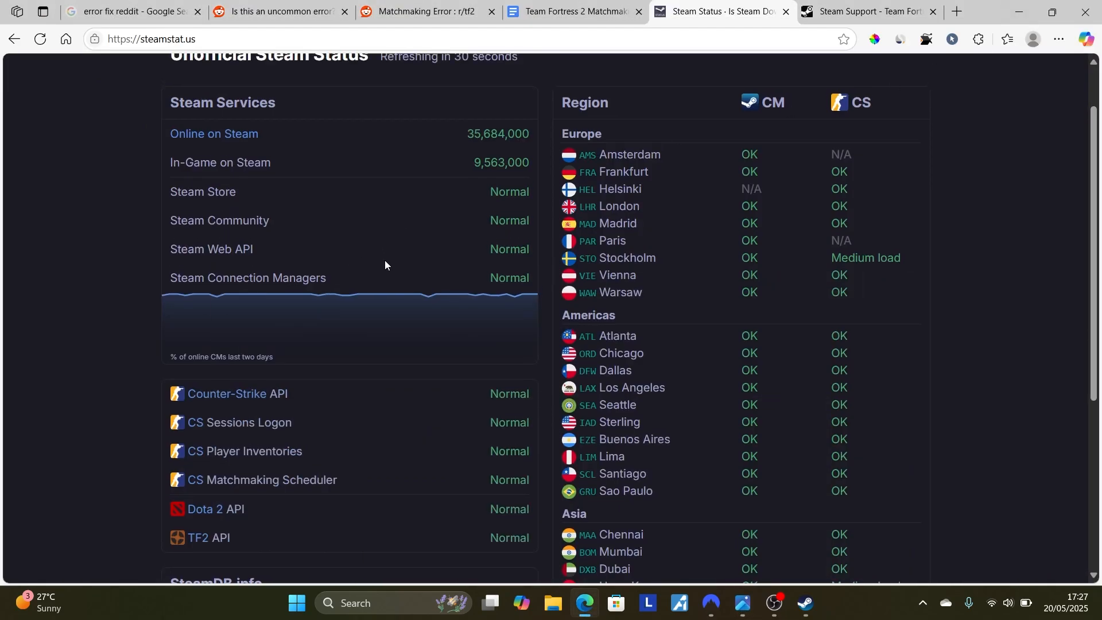
{"action": "left_click", "coordinate": [572, 12]}
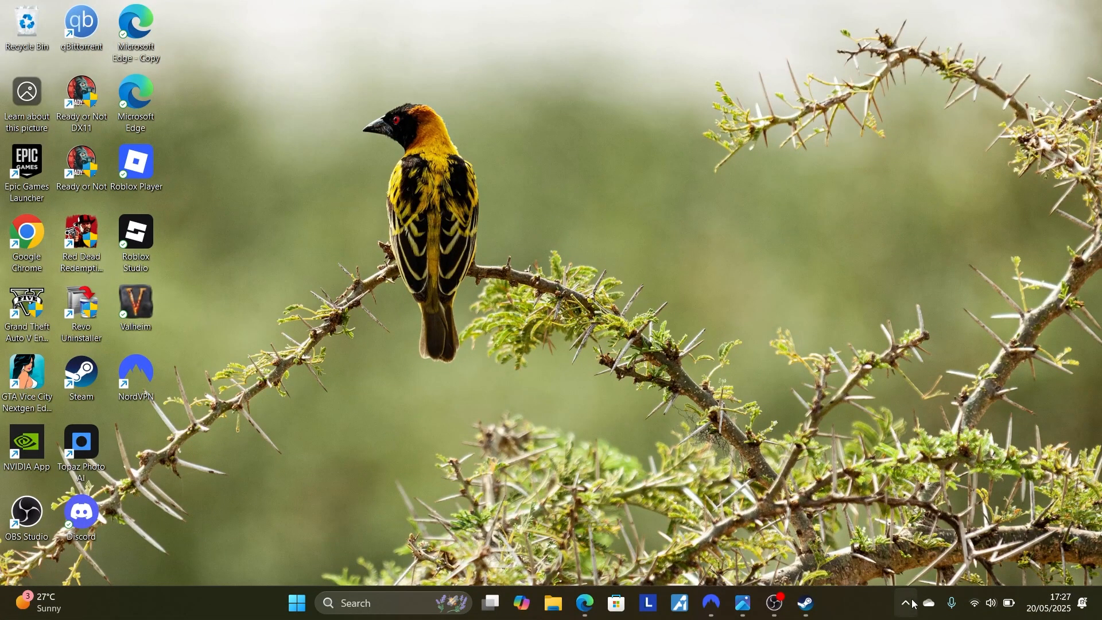
Exit Steam from its hidden system tray icon
{"action": "left_click", "coordinate": [908, 603]}
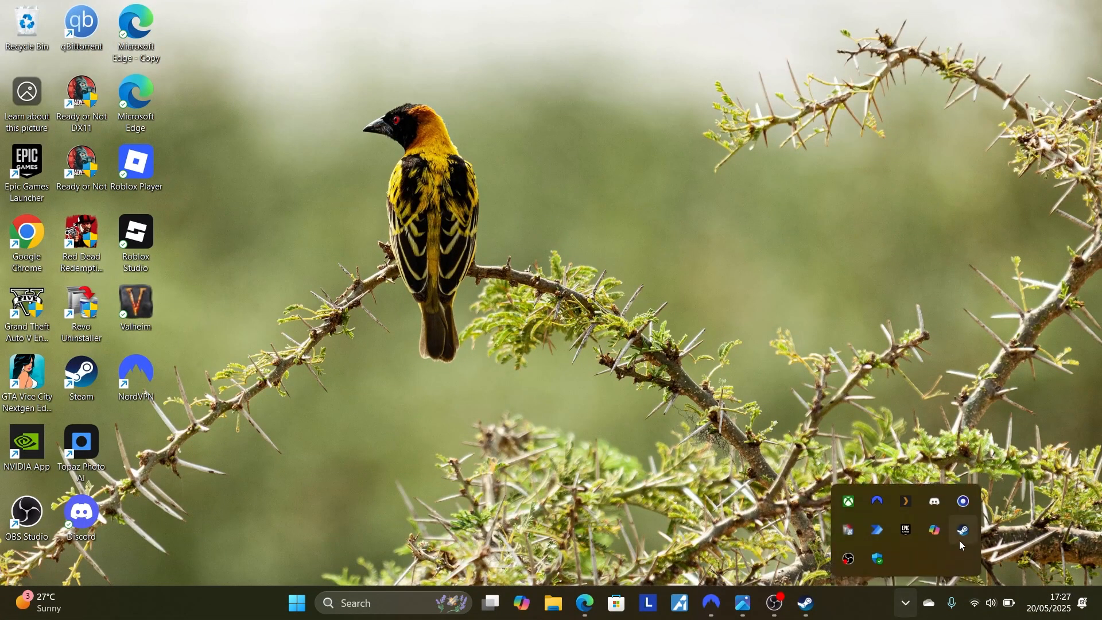
{"action": "right_click", "coordinate": [963, 529]}
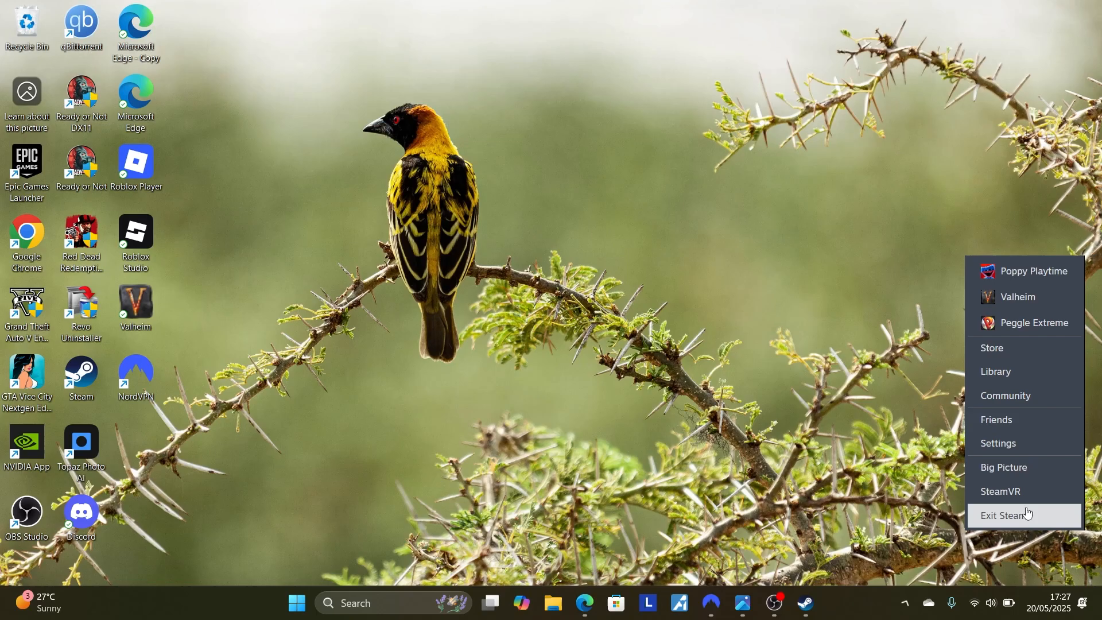
{"action": "left_click", "coordinate": [1002, 515]}
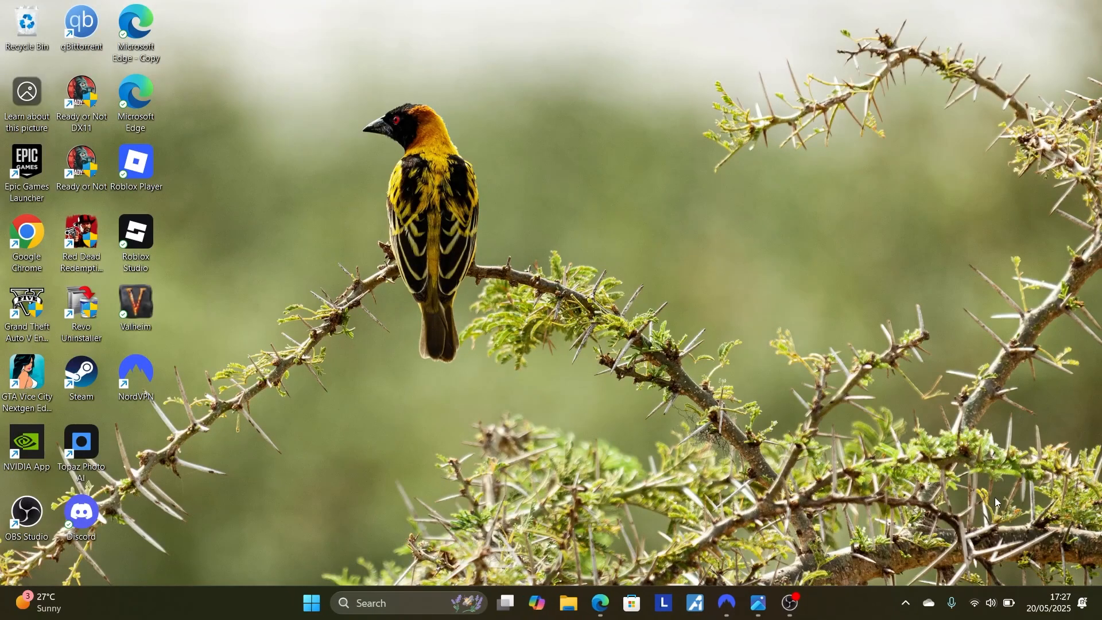
{"action": "mouse_move", "coordinate": [72, 358]}
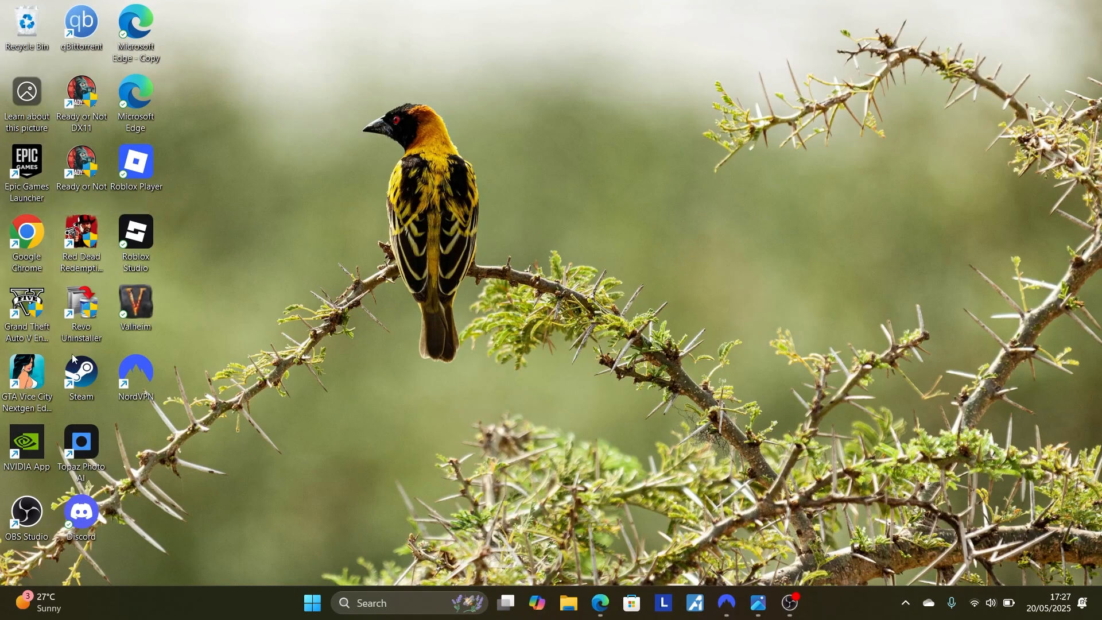
{"action": "mouse_move", "coordinate": [550, 381]}
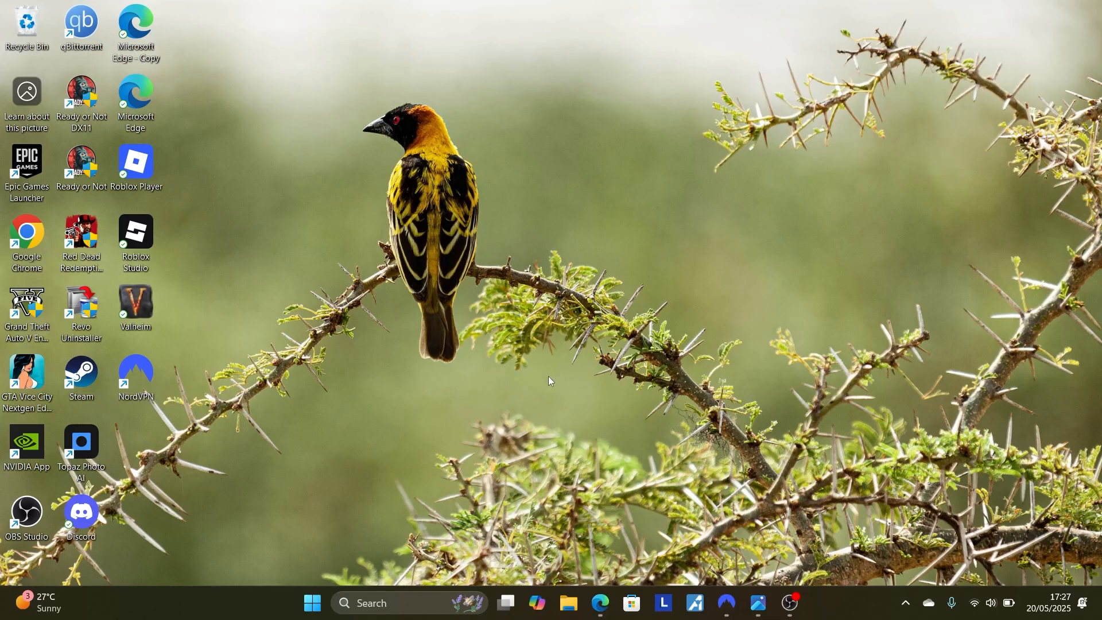
{"action": "mouse_move", "coordinate": [695, 506]}
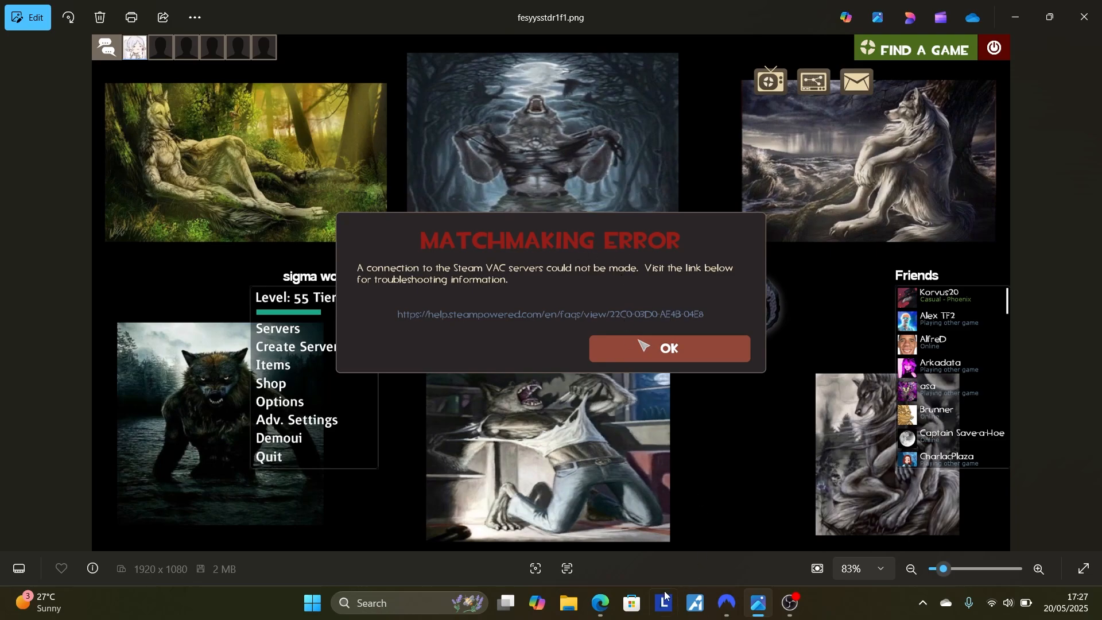
Switch from Photos back to the TF2 quick-fix guide in the browser
{"action": "left_click", "coordinate": [551, 316]}
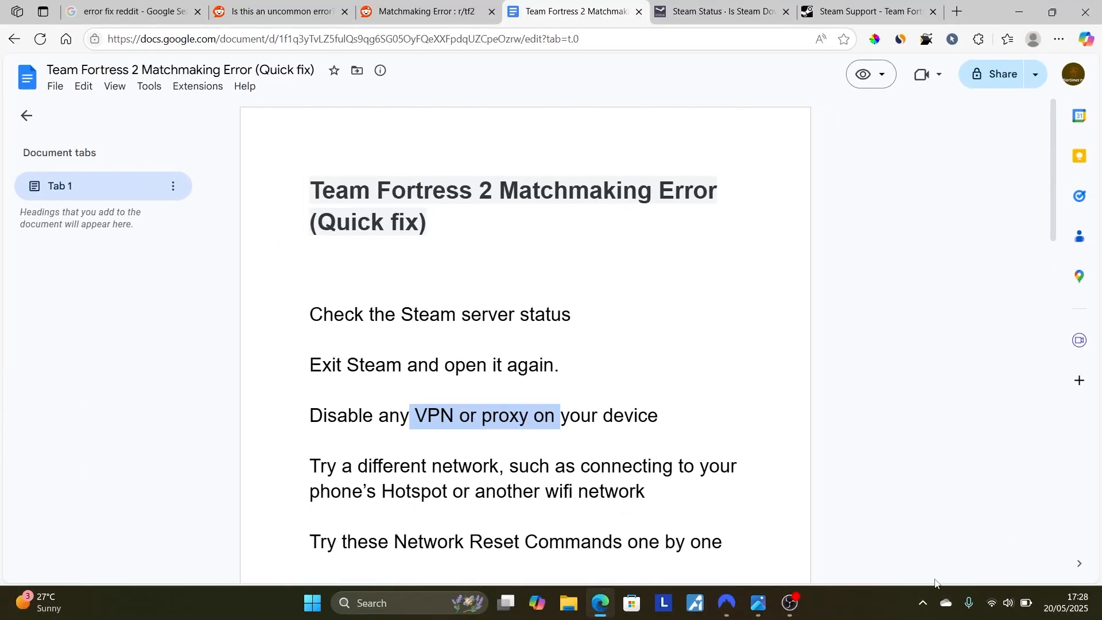
Pause the NordVPN South Africa connection and auto-connect for this session from the tray
{"action": "left_click", "coordinate": [921, 602]}
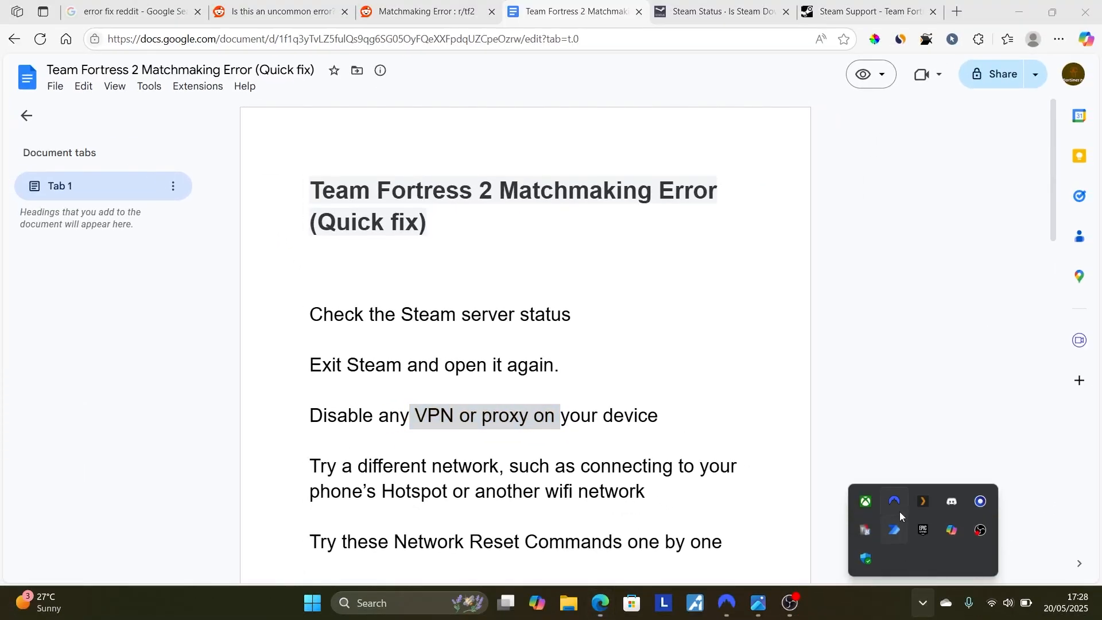
{"action": "left_click", "coordinate": [893, 501]}
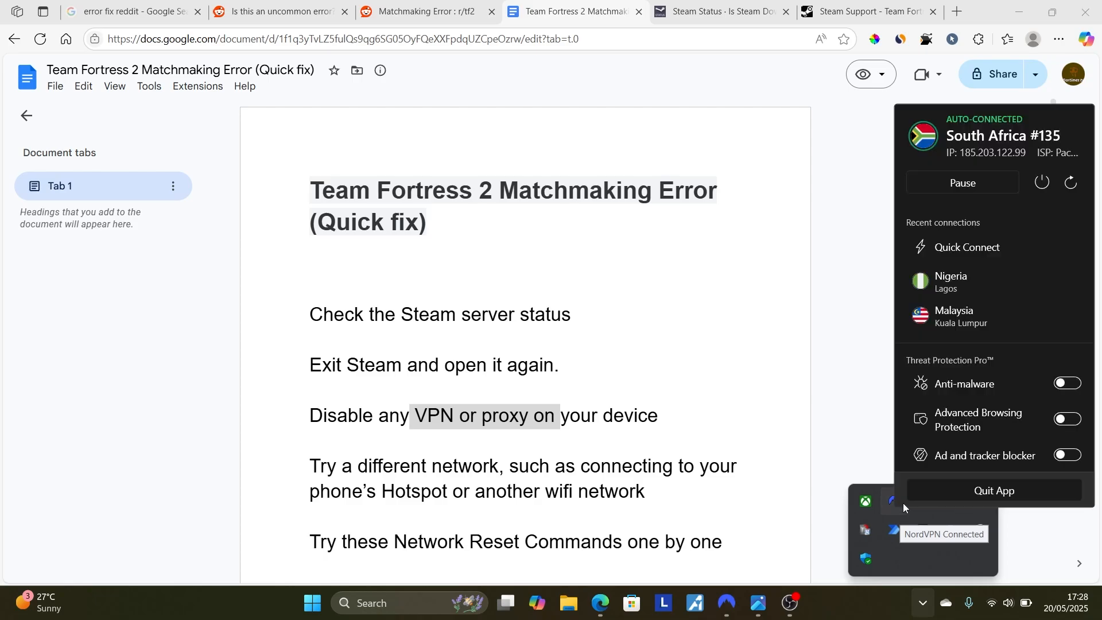
{"action": "left_click", "coordinate": [961, 183]}
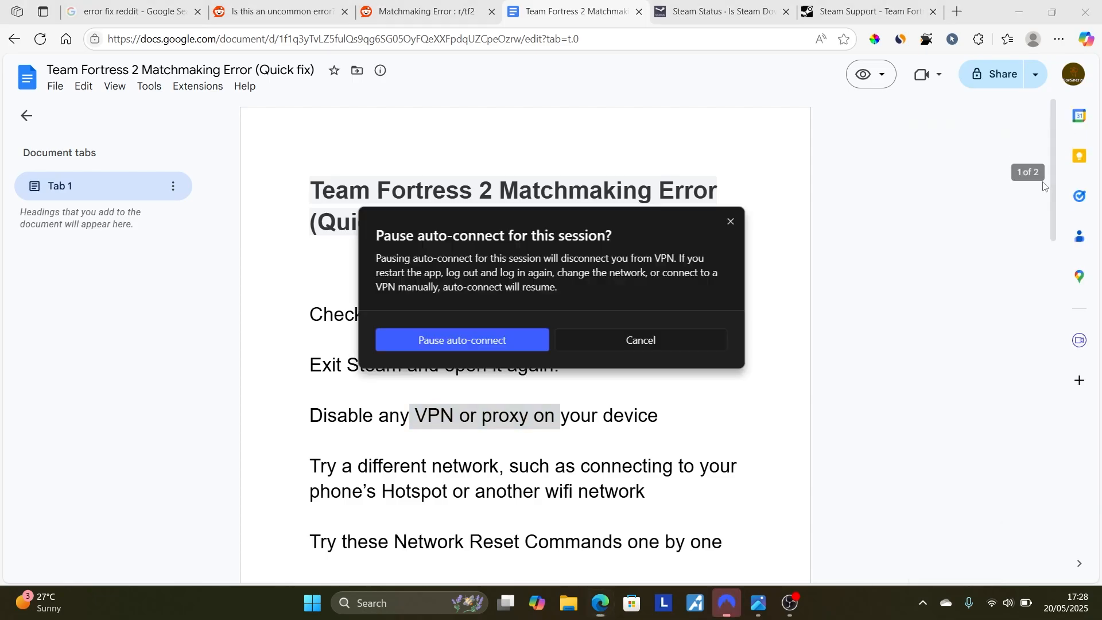
{"action": "left_click", "coordinate": [461, 340]}
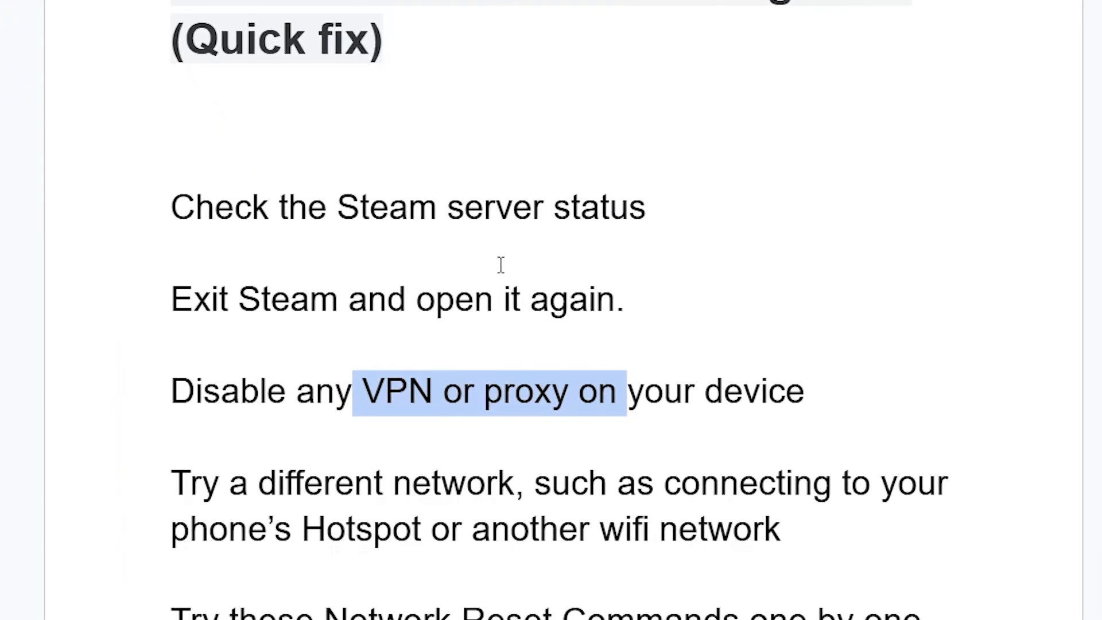
Scroll the guide to the different-network tip and network reset commands
{"action": "scroll", "scroll_direction": "down", "scroll_amount": 3}
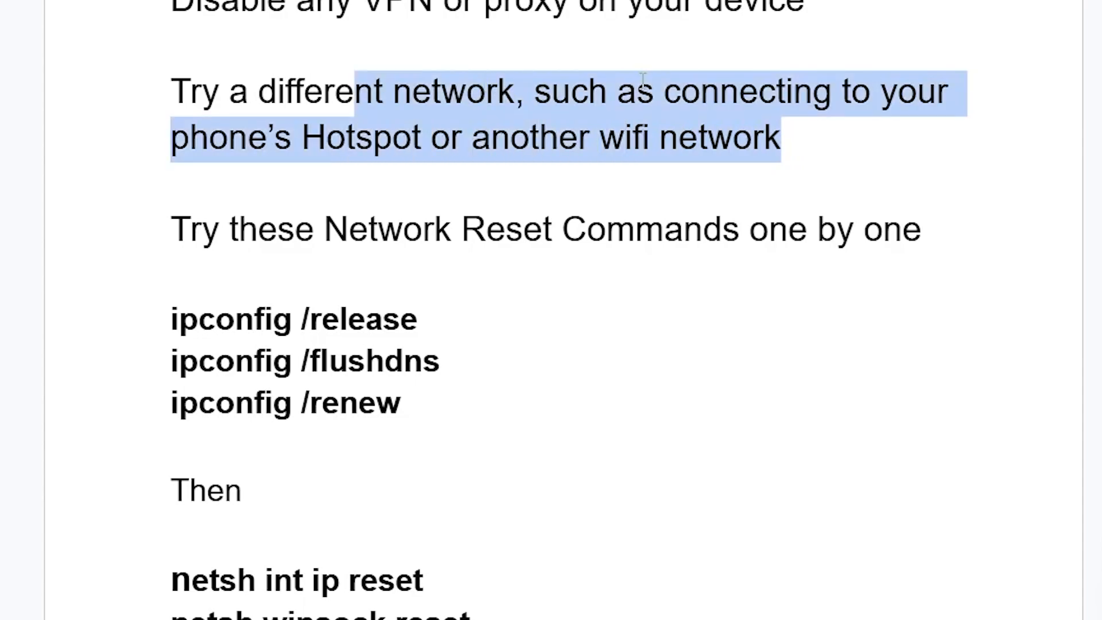
{"action": "mouse_move", "coordinate": [831, 136]}
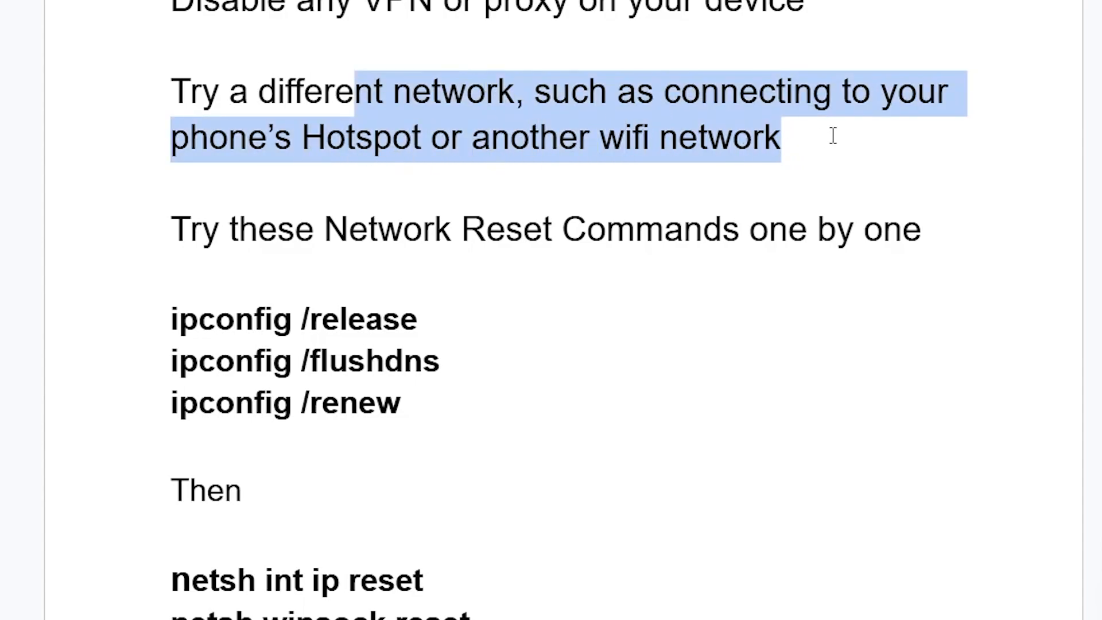
{"action": "mouse_move", "coordinate": [432, 242]}
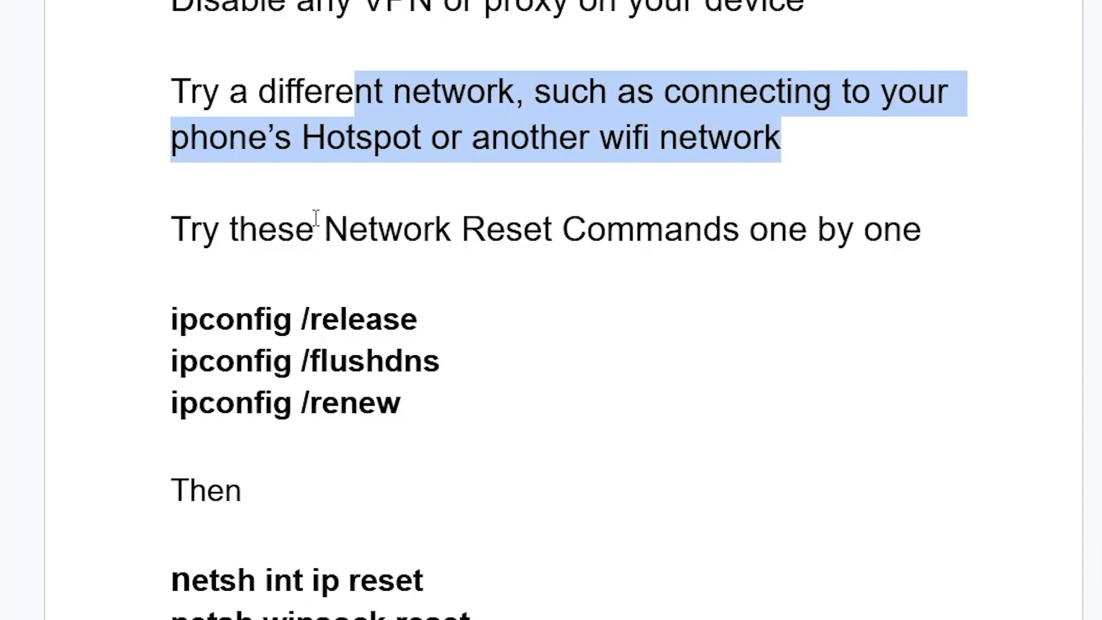
{"action": "scroll", "scroll_direction": "down", "scroll_amount": 3}
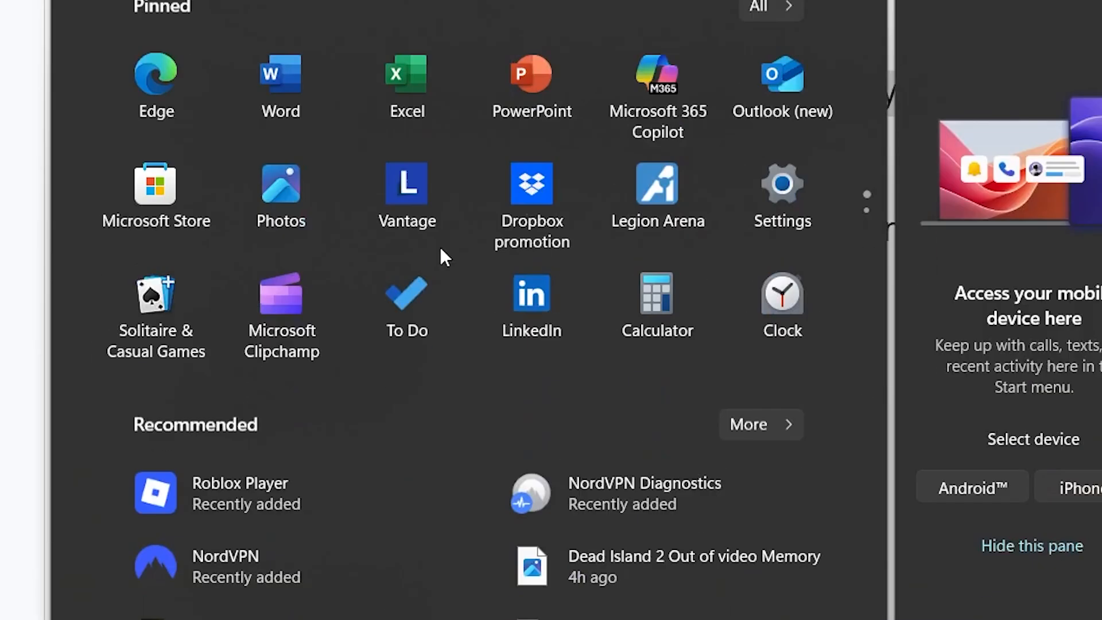
Search 'cmd' in Start and open Command Prompt
{"action": "type", "text": "cmd"}
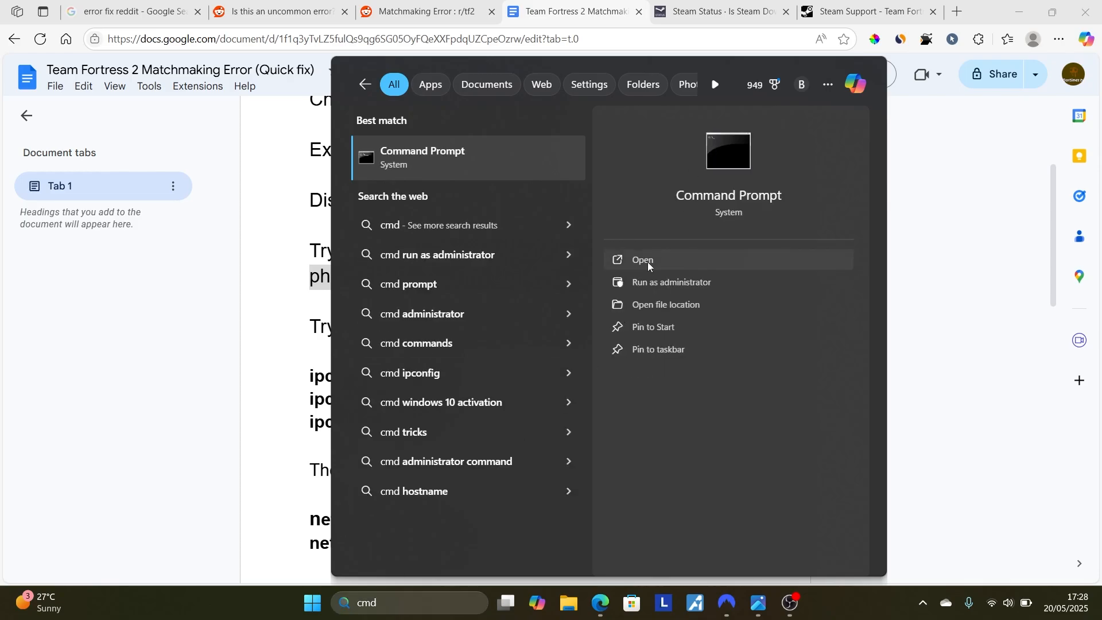
{"action": "left_click", "coordinate": [641, 261]}
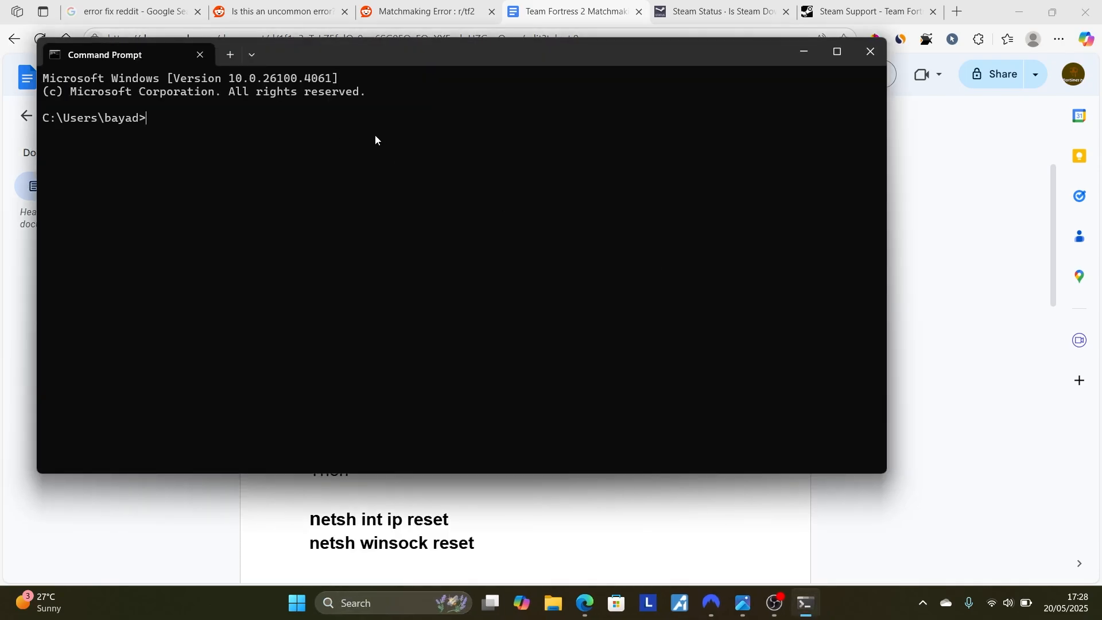
{"action": "left_click", "coordinate": [870, 50]}
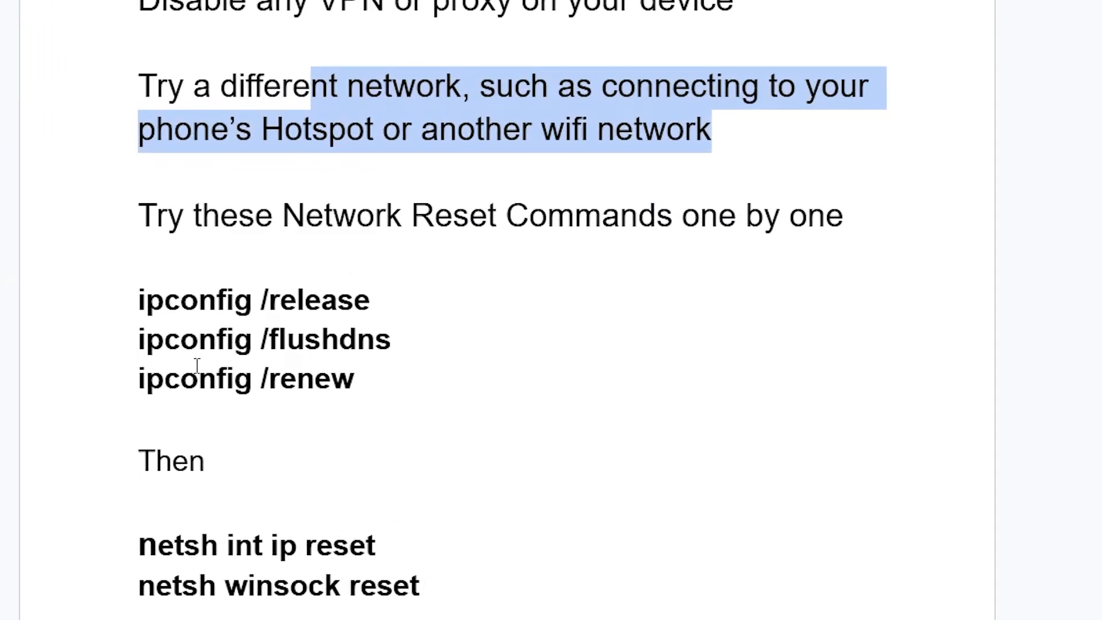
{"action": "mouse_move", "coordinate": [257, 400]}
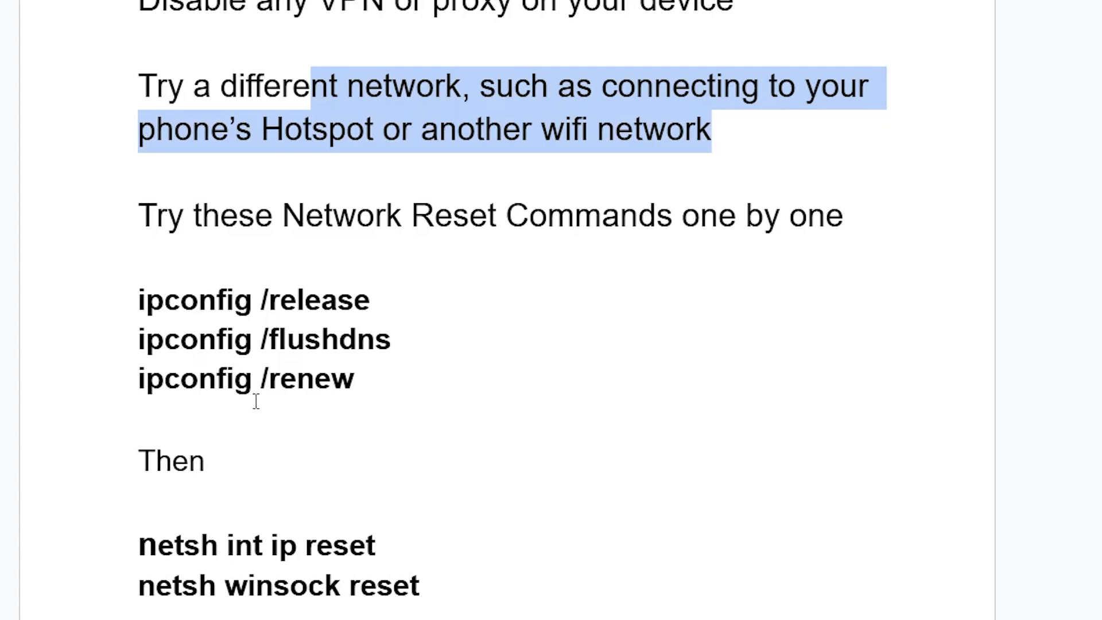
Review the ipconfig and netsh reset commands, then close Command Prompt
{"action": "scroll", "scroll_direction": "down", "scroll_amount": 3}
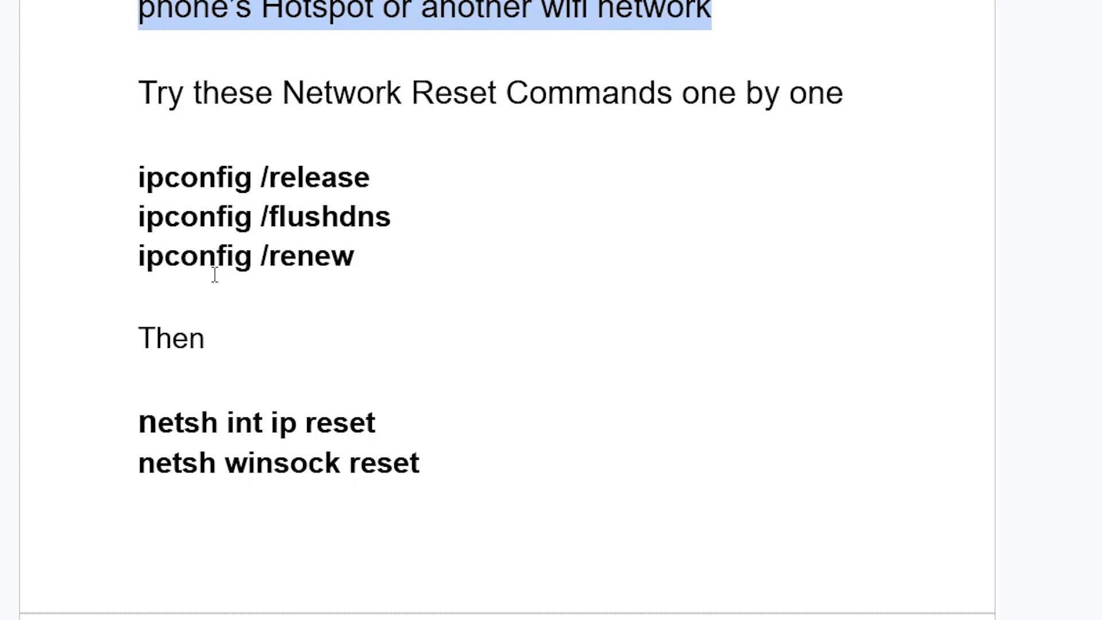
{"action": "mouse_move", "coordinate": [142, 123]}
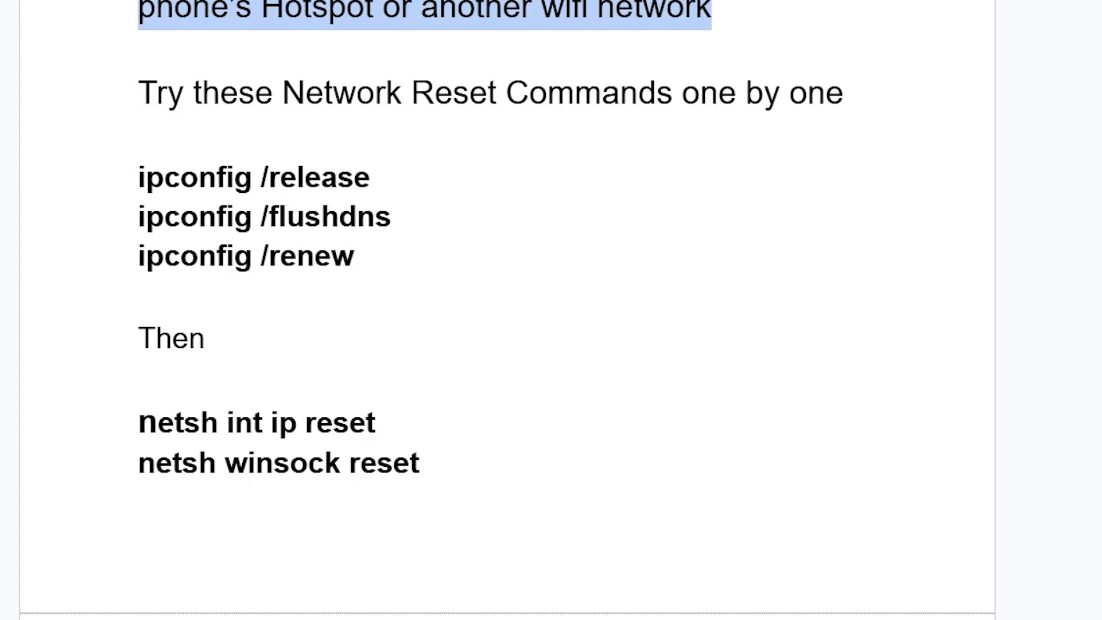
{"action": "left_click", "coordinate": [805, 607]}
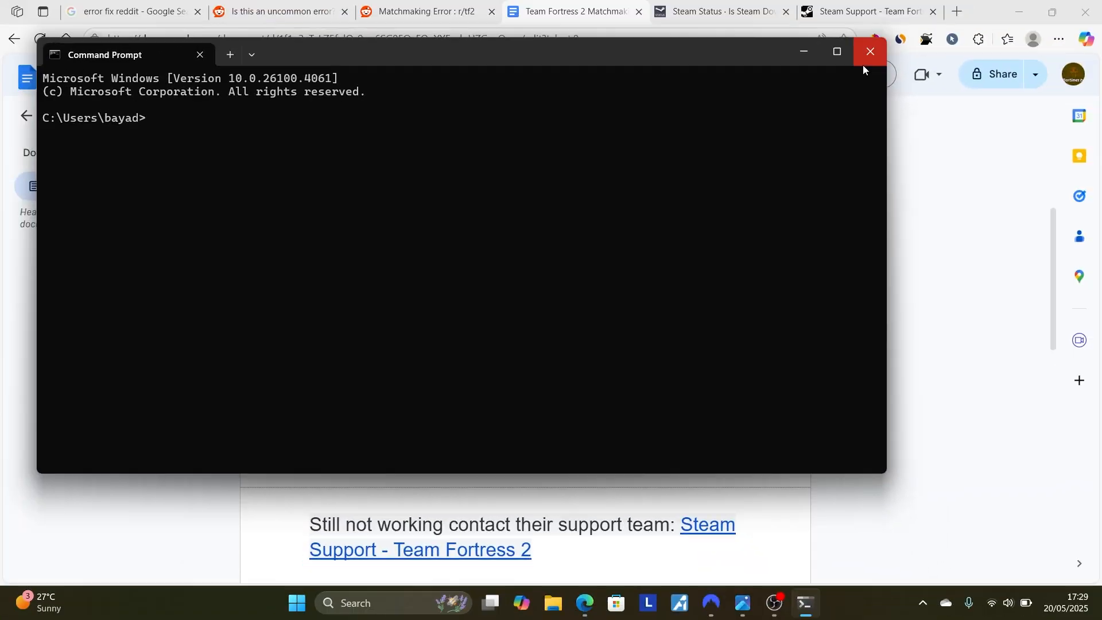
{"action": "left_click", "coordinate": [869, 51]}
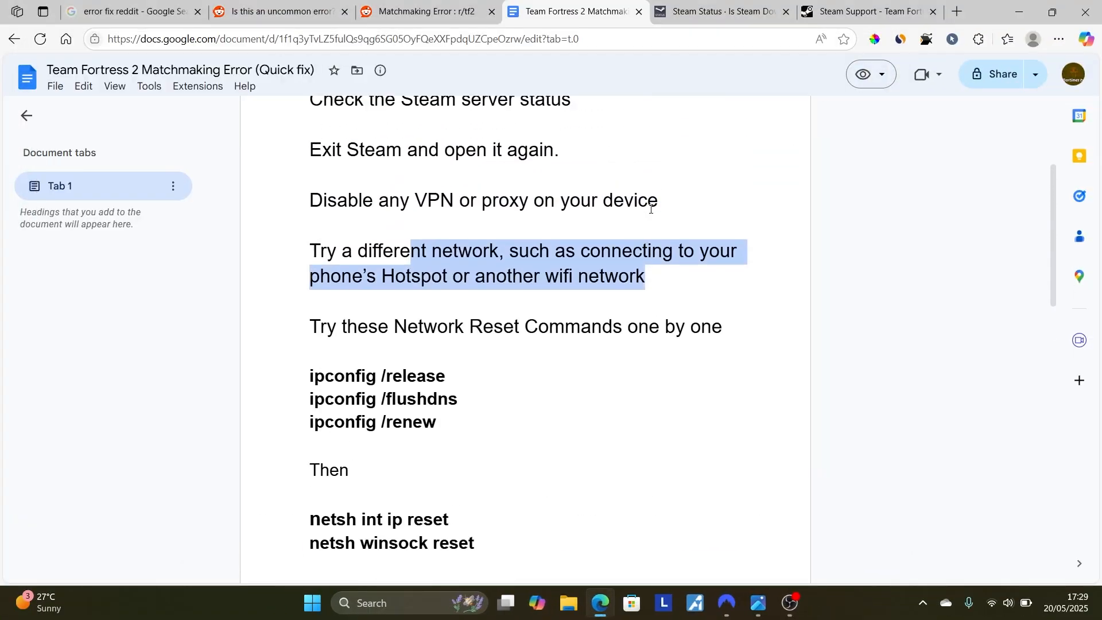
{"action": "mouse_move", "coordinate": [646, 267]}
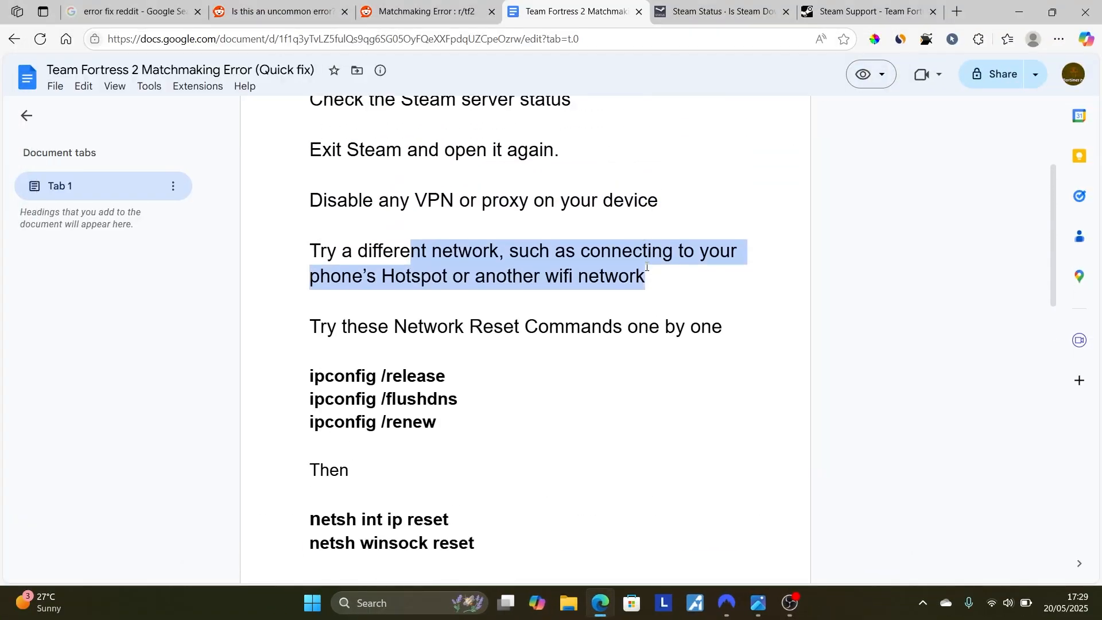
{"action": "scroll", "scroll_direction": "up", "scroll_amount": 3}
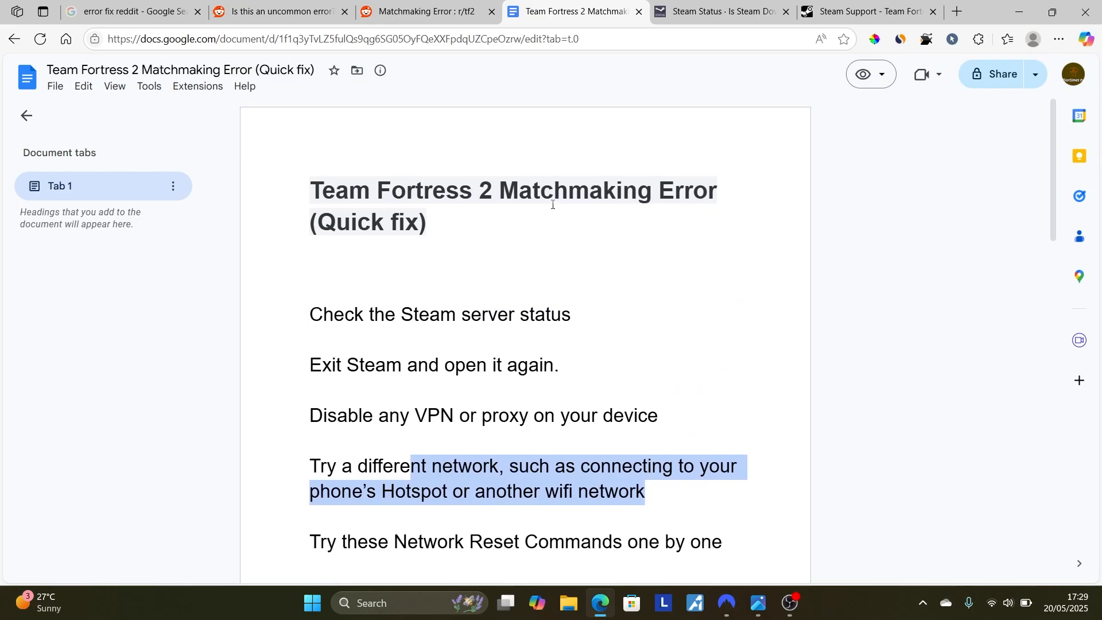
{"action": "scroll", "scroll_direction": "down", "scroll_amount": 3}
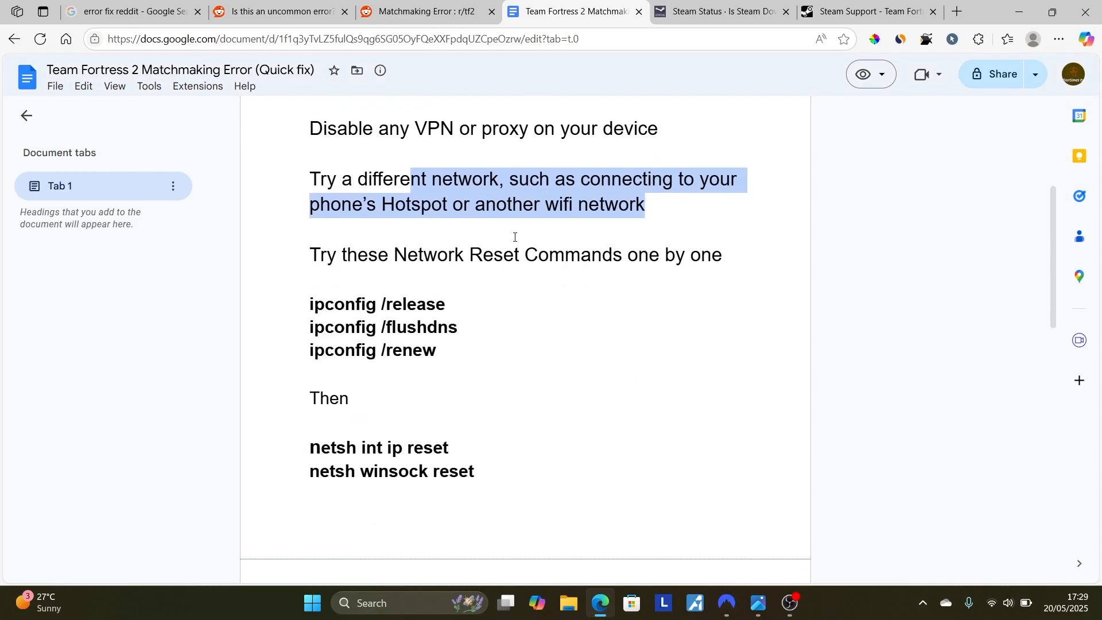
{"action": "scroll", "scroll_direction": "down", "scroll_amount": 3}
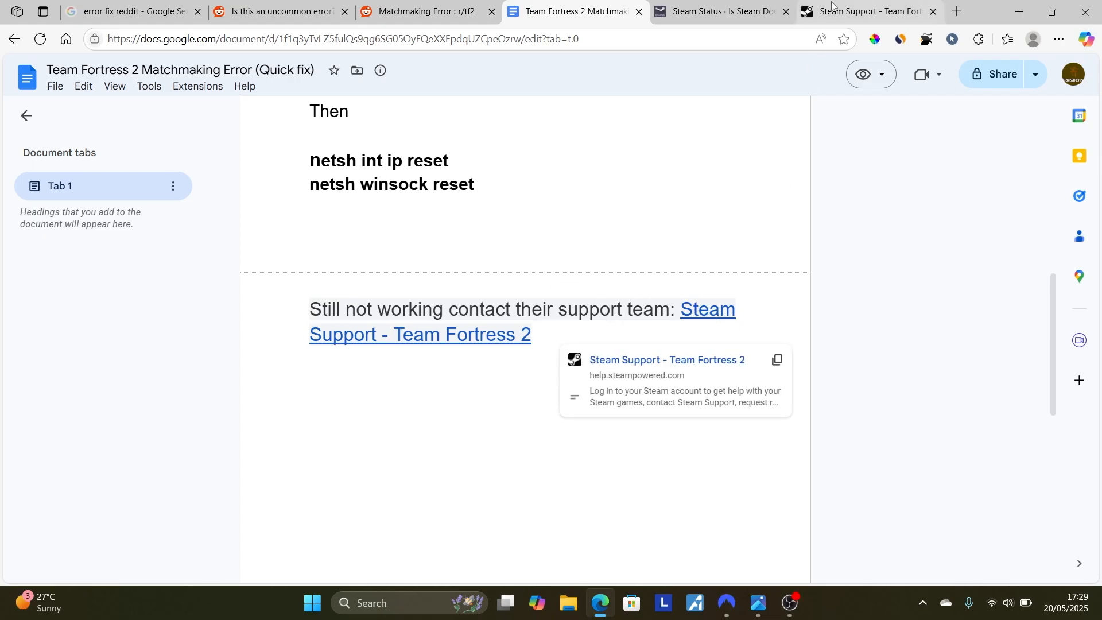
{"action": "left_click", "coordinate": [864, 12]}
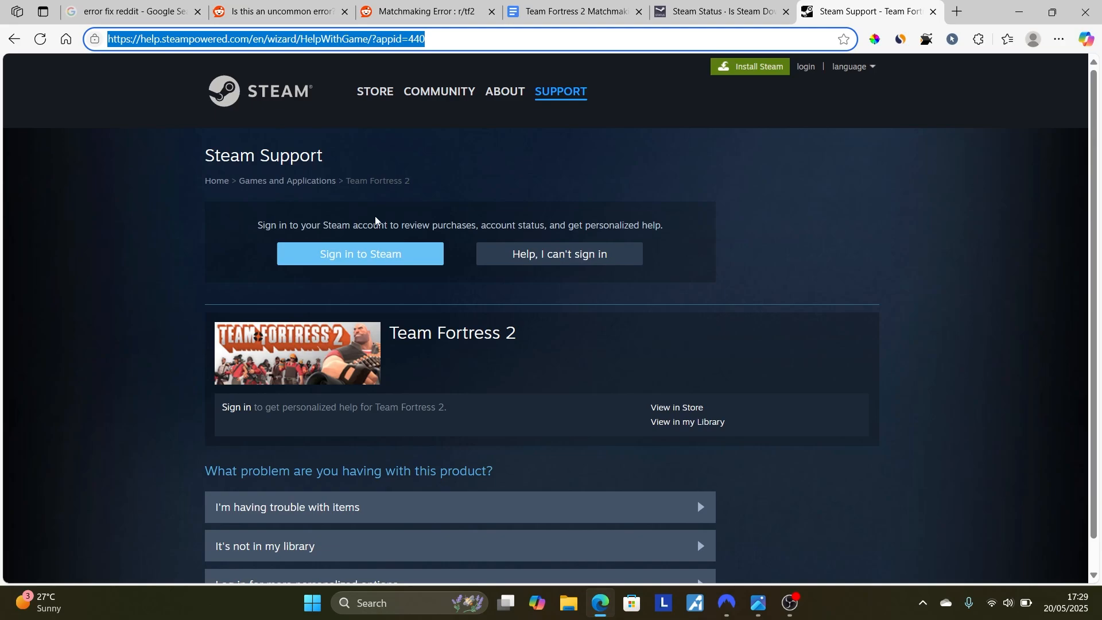
{"action": "mouse_move", "coordinate": [448, 251]}
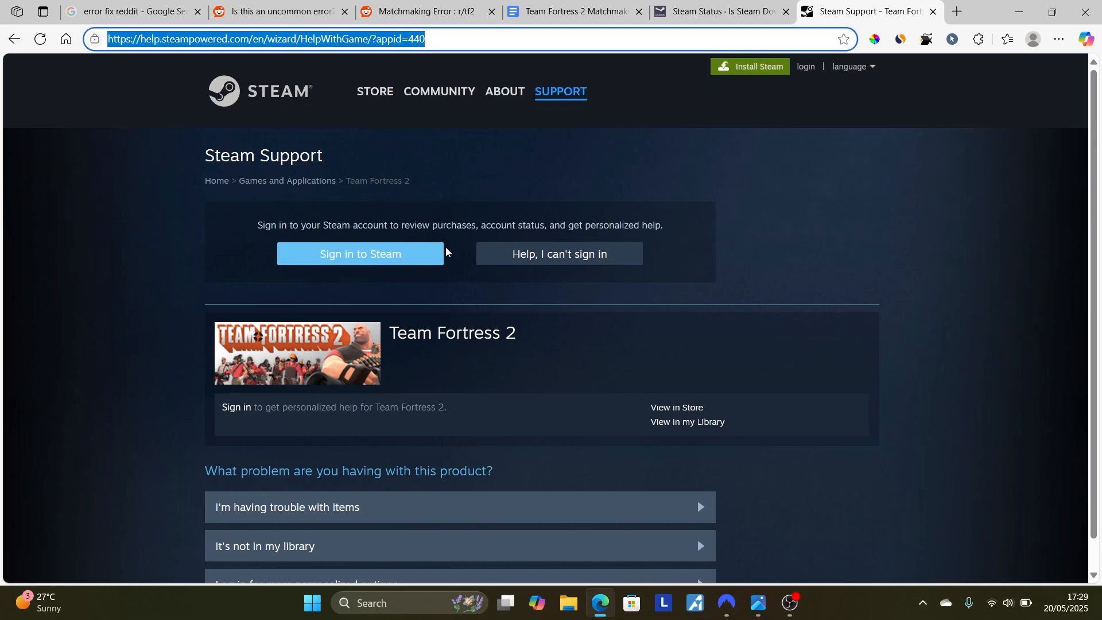
{"action": "mouse_move", "coordinate": [394, 254]}
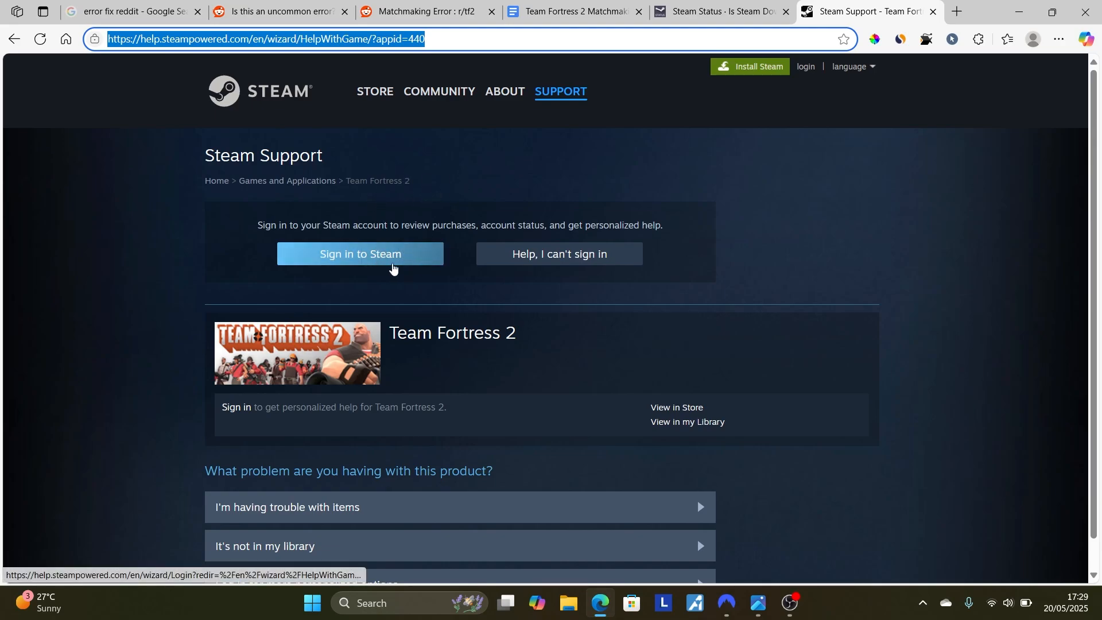
{"action": "mouse_move", "coordinate": [686, 422]}
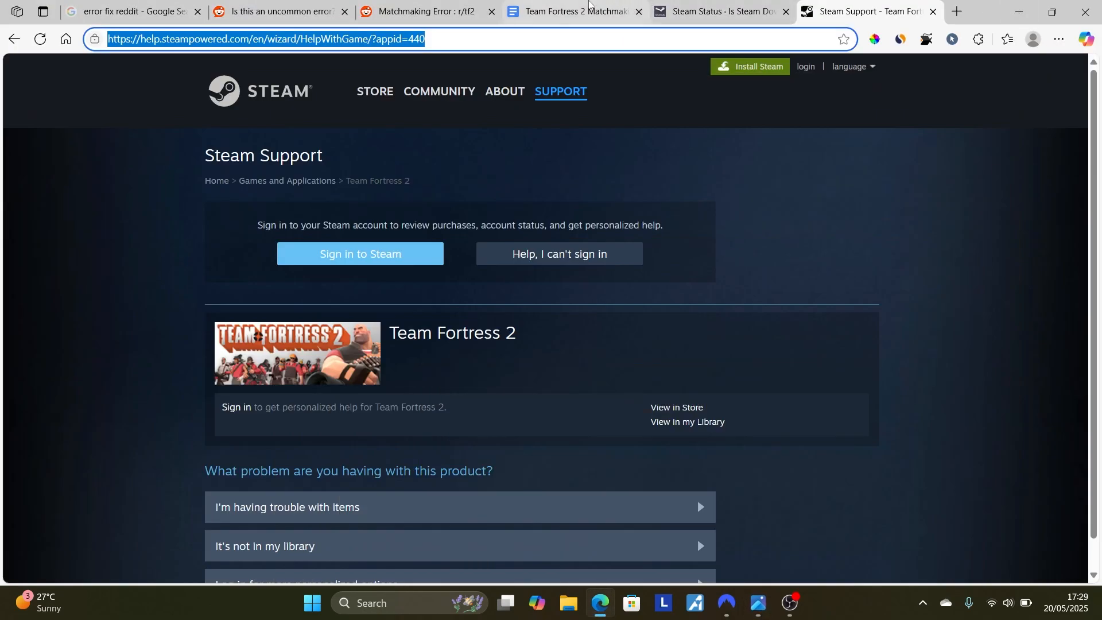
{"action": "left_click", "coordinate": [569, 11]}
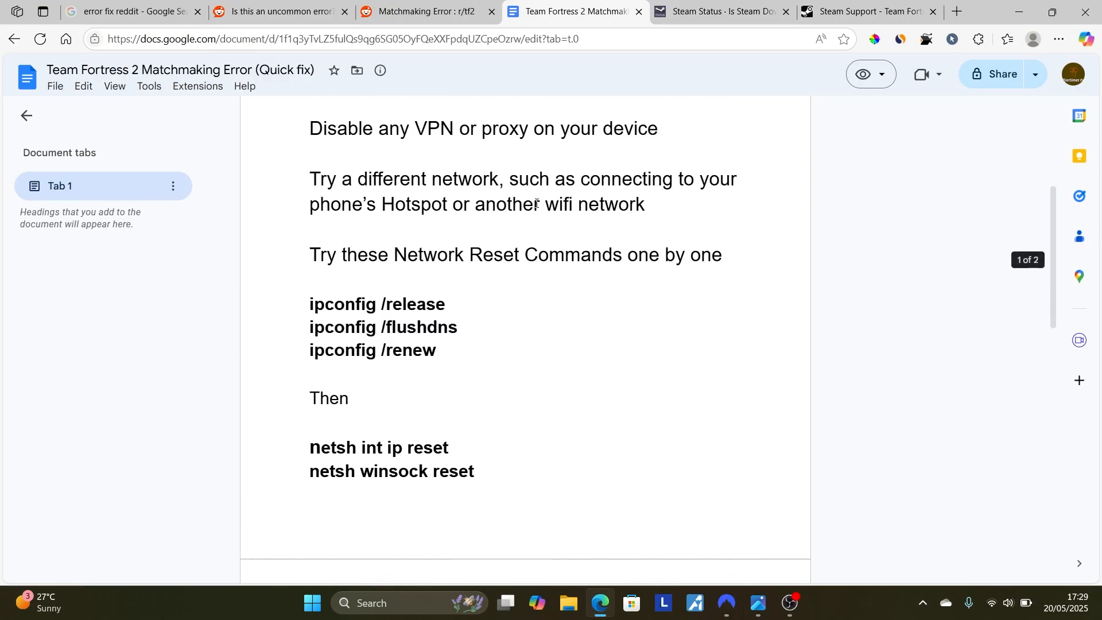
{"action": "scroll", "scroll_direction": "up", "scroll_amount": 3}
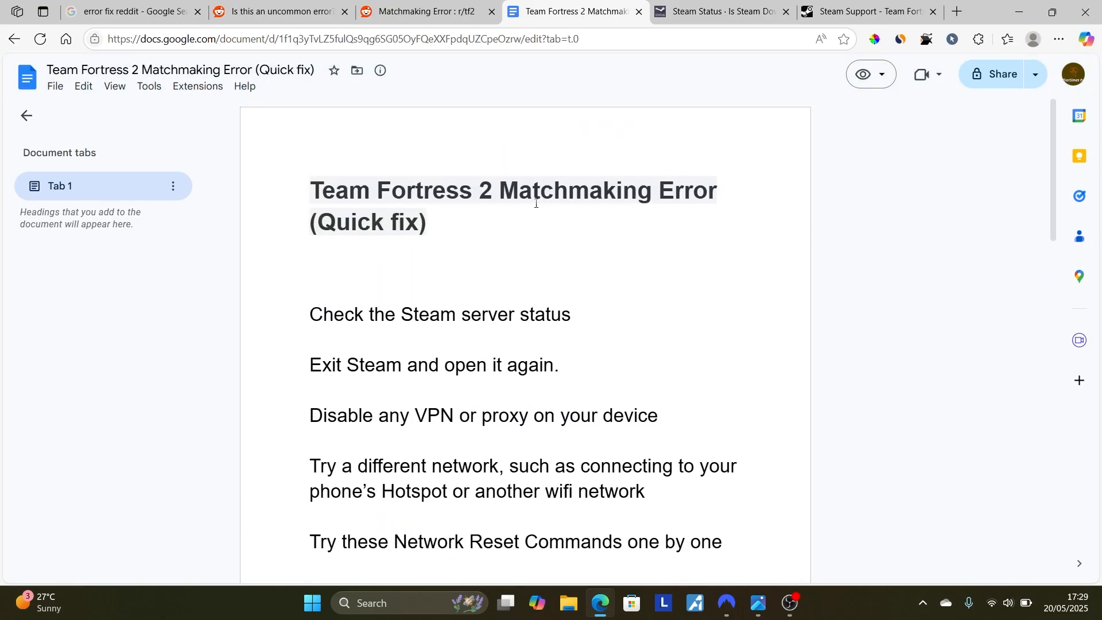